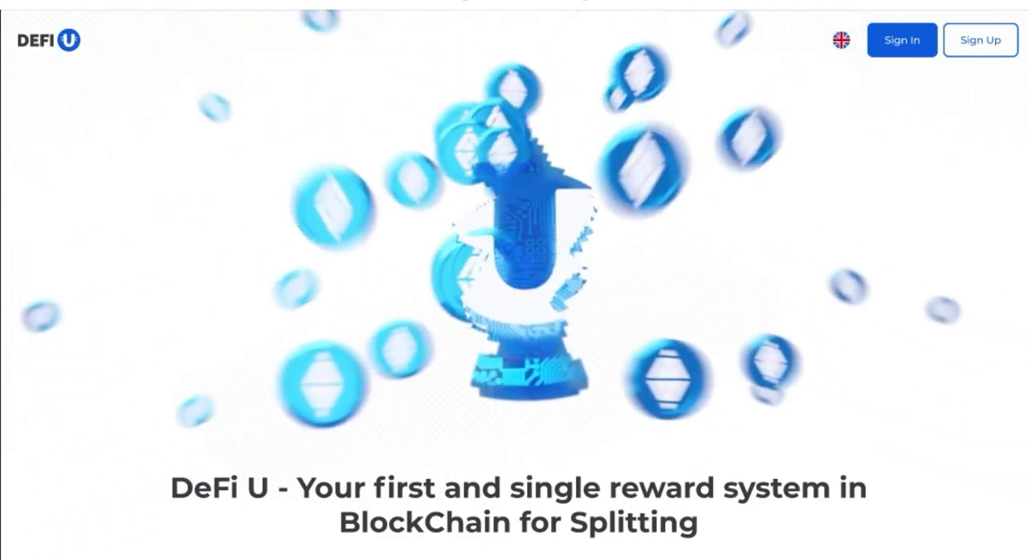
Begin sign-up for a new SmartPass account from the DeFi U home page.
click(979, 40)
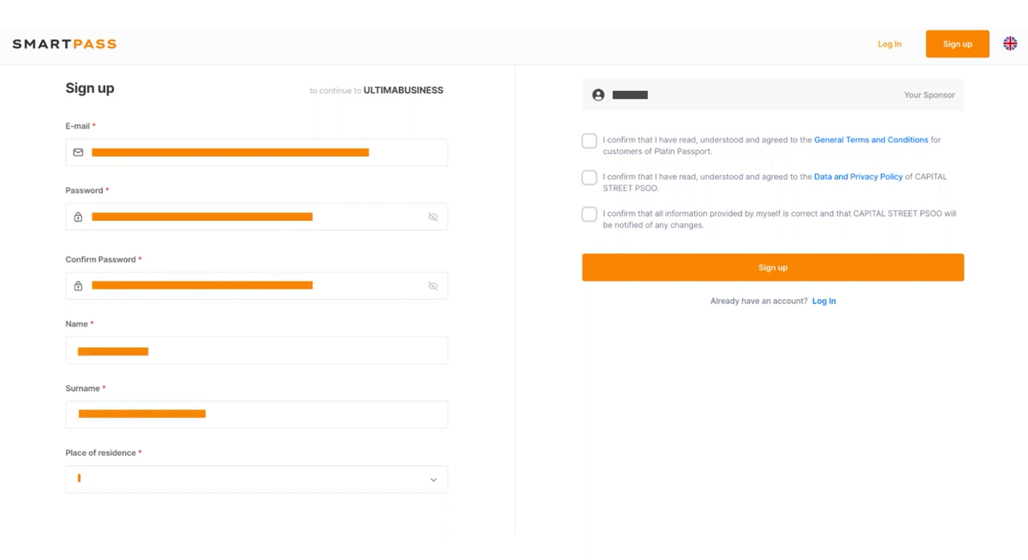
Choose residence, accept Terms, Privacy Policy and the third confirmation, and submit registration.
click(256, 478)
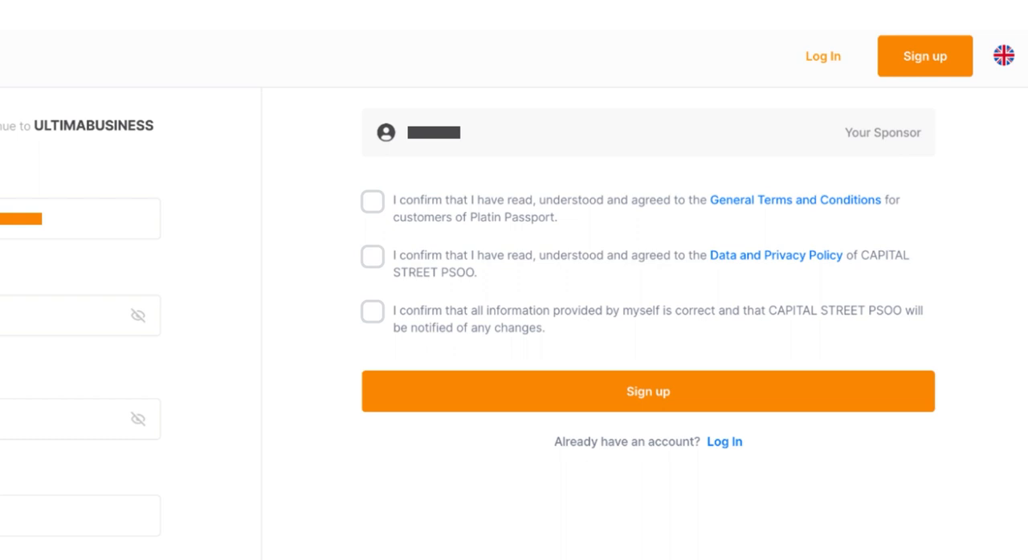
click(371, 201)
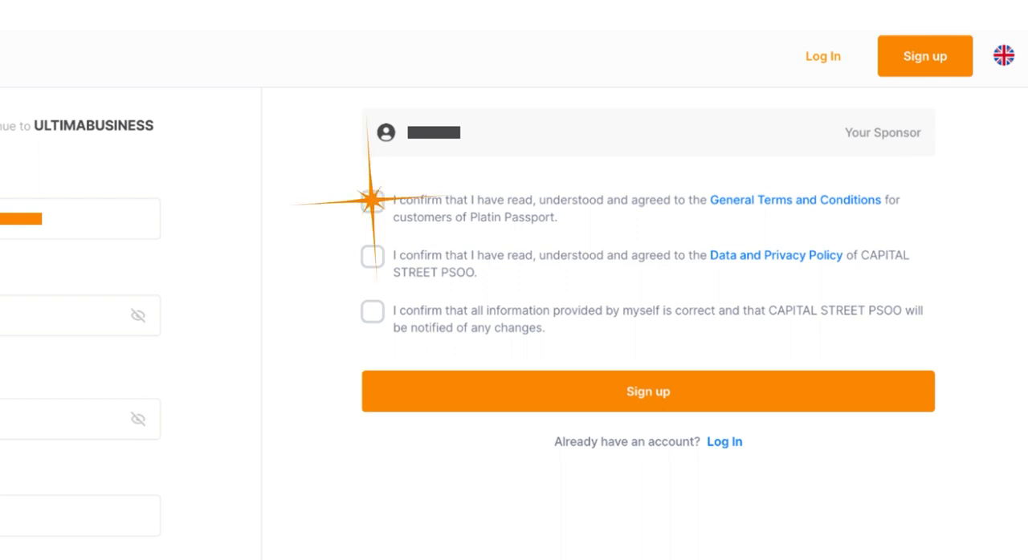
click(371, 201)
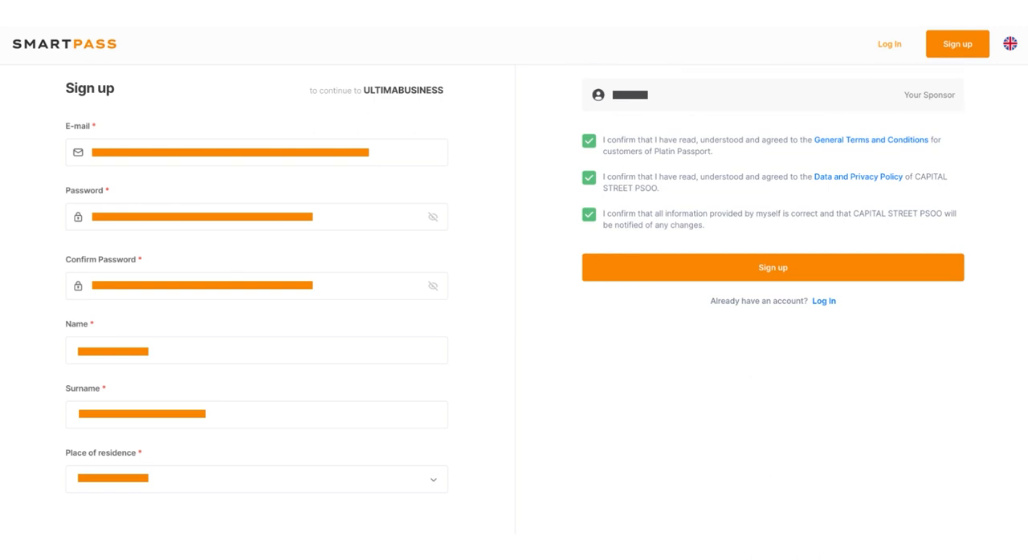
click(256, 152)
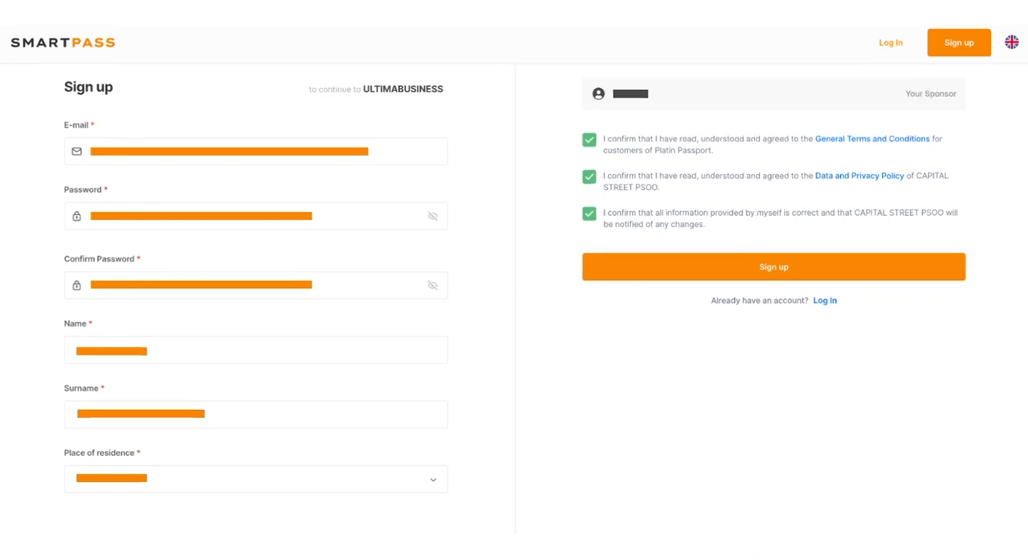
click(773, 266)
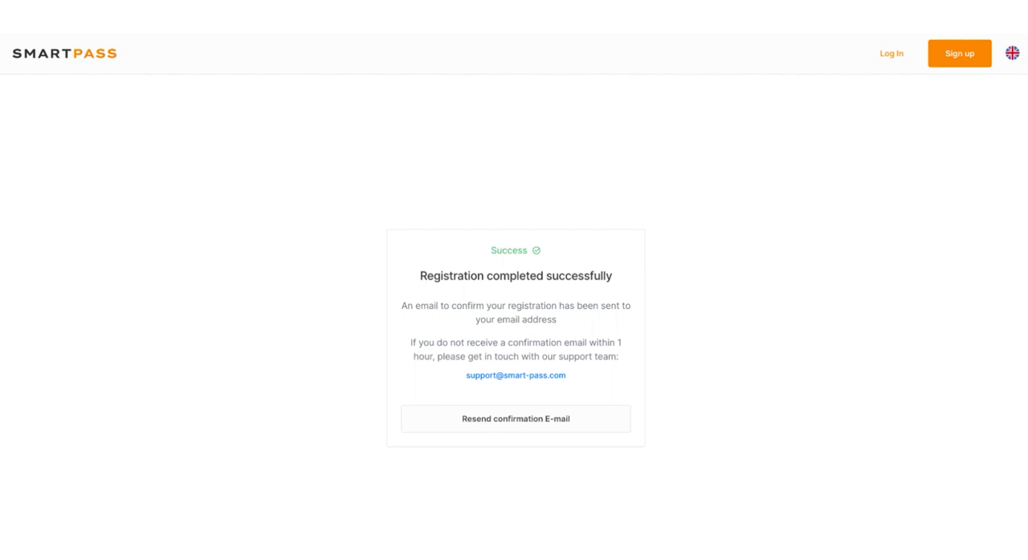
Confirm the new account's e-mail via the emailed link and proceed to DeFi-U.
click(515, 419)
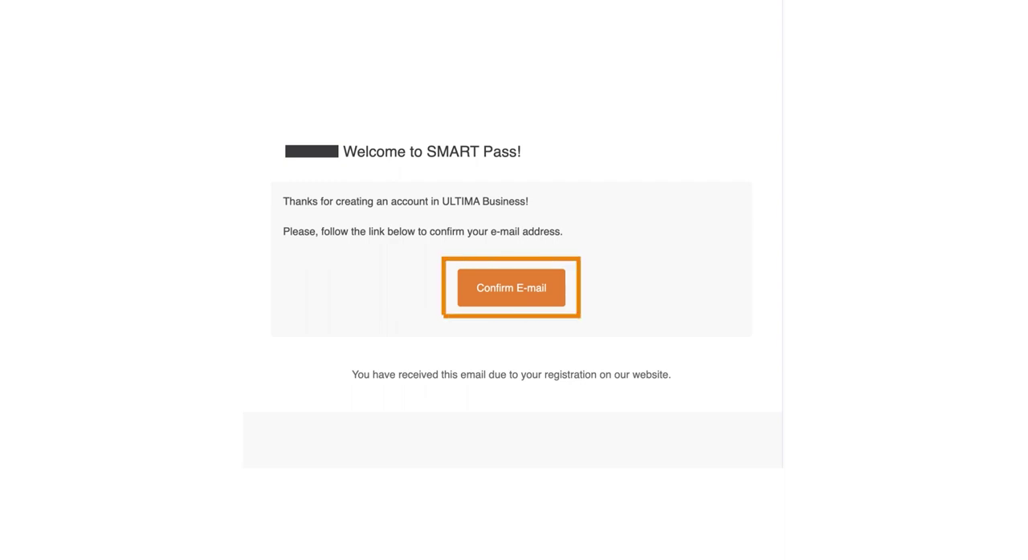
click(511, 287)
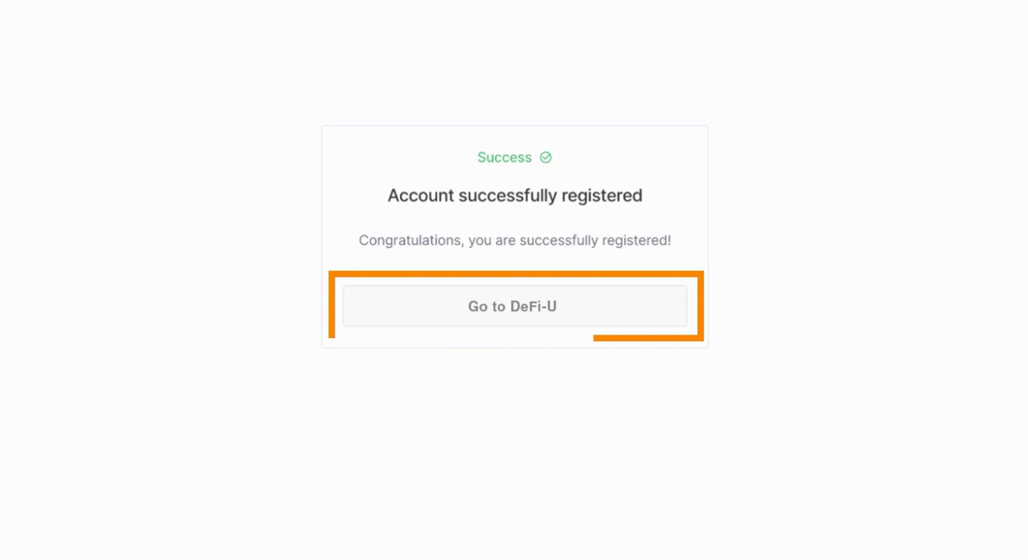
click(513, 306)
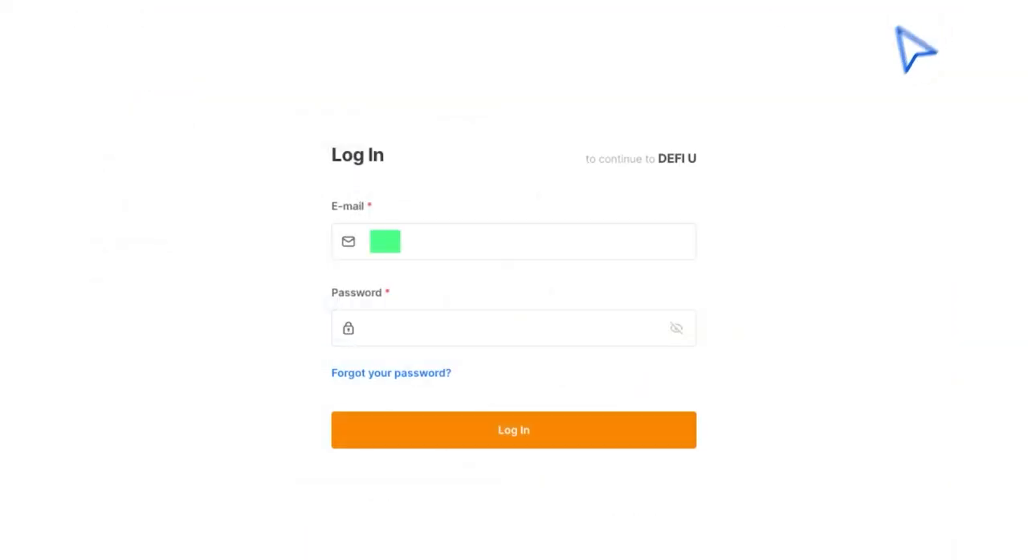
Log in to DeFi U with the newly registered account's credentials.
click(513, 430)
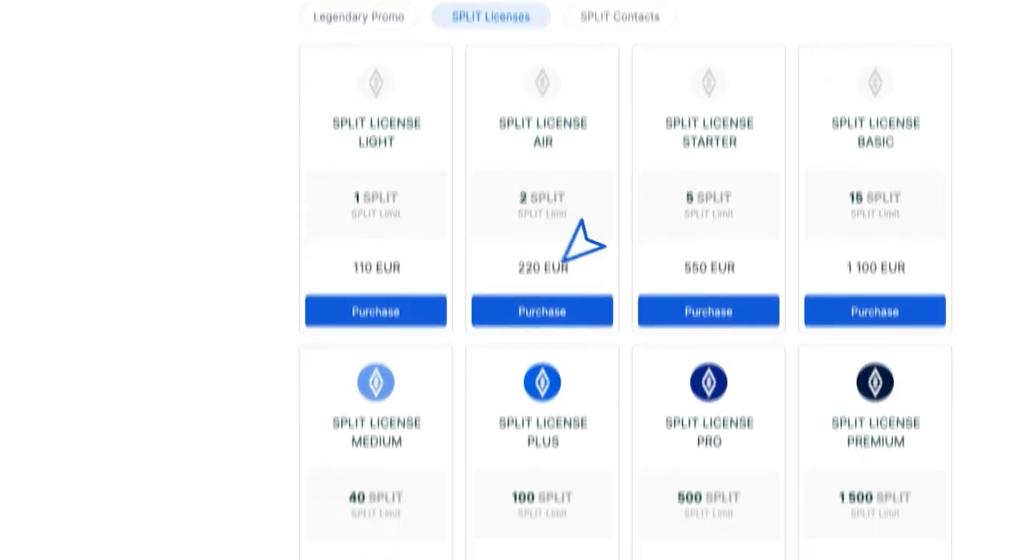
Order SPLIT LICENSE PRO for 11 000 EUR, paying with ULTIMA and accepting the terms.
scroll(down, 3)
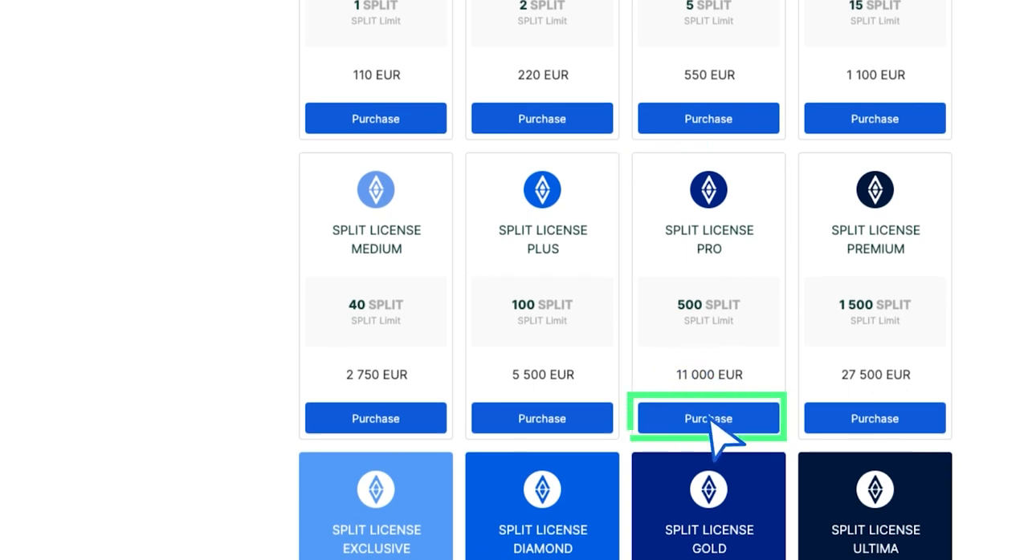
click(708, 418)
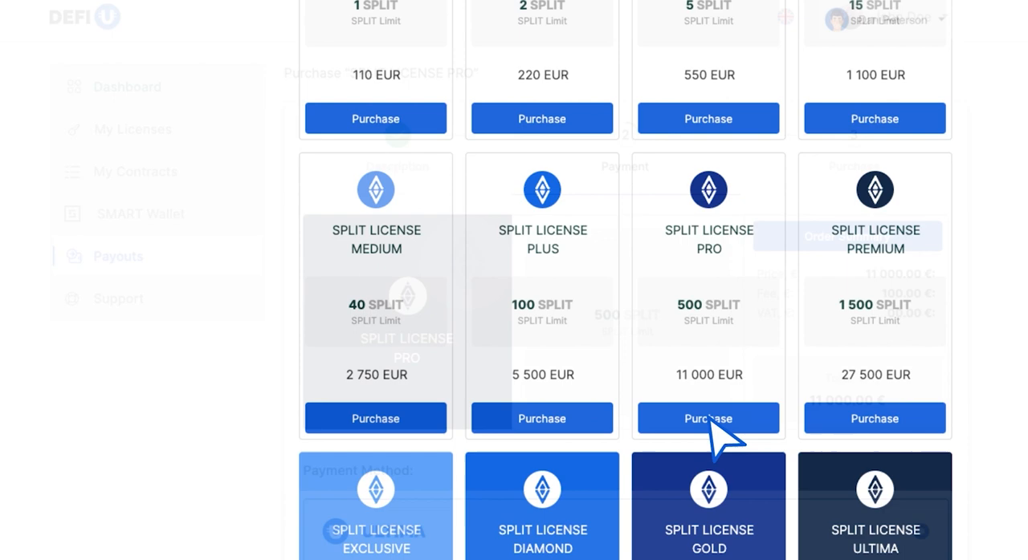
click(708, 418)
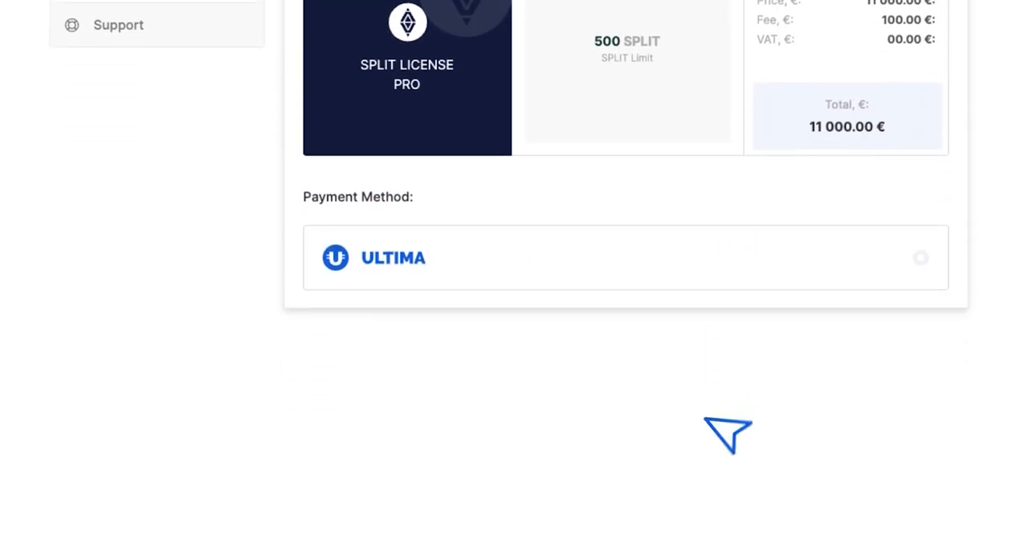
scroll(up, 3)
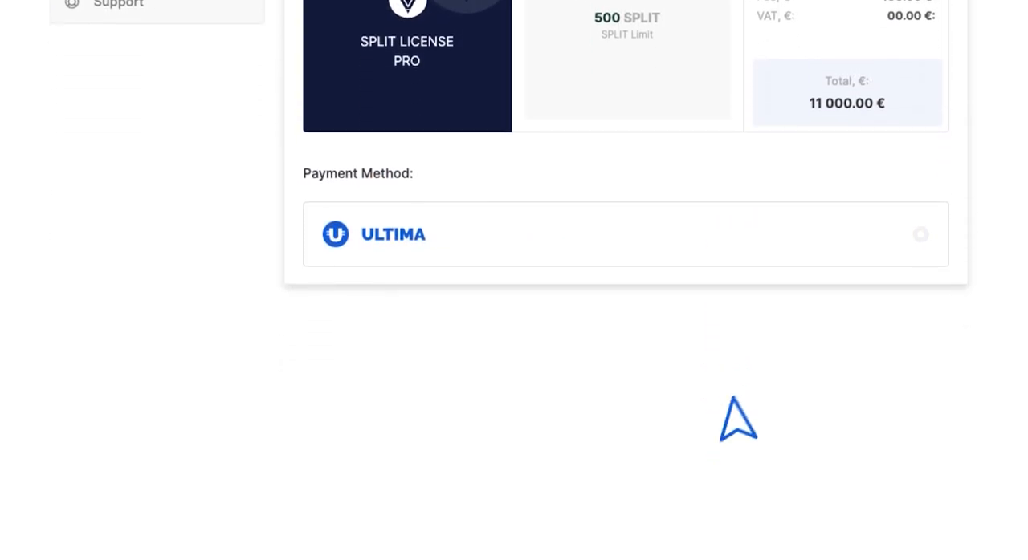
click(626, 234)
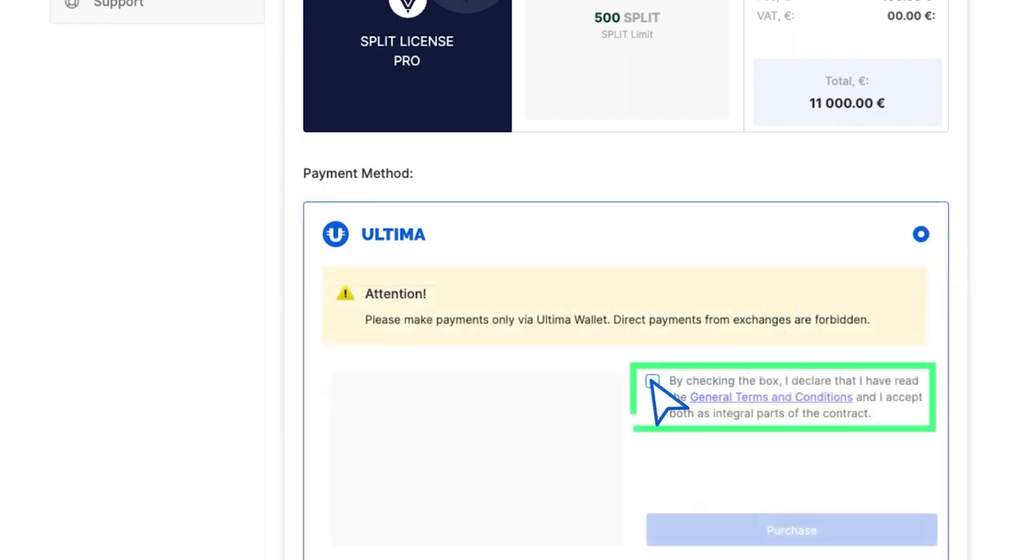
click(652, 381)
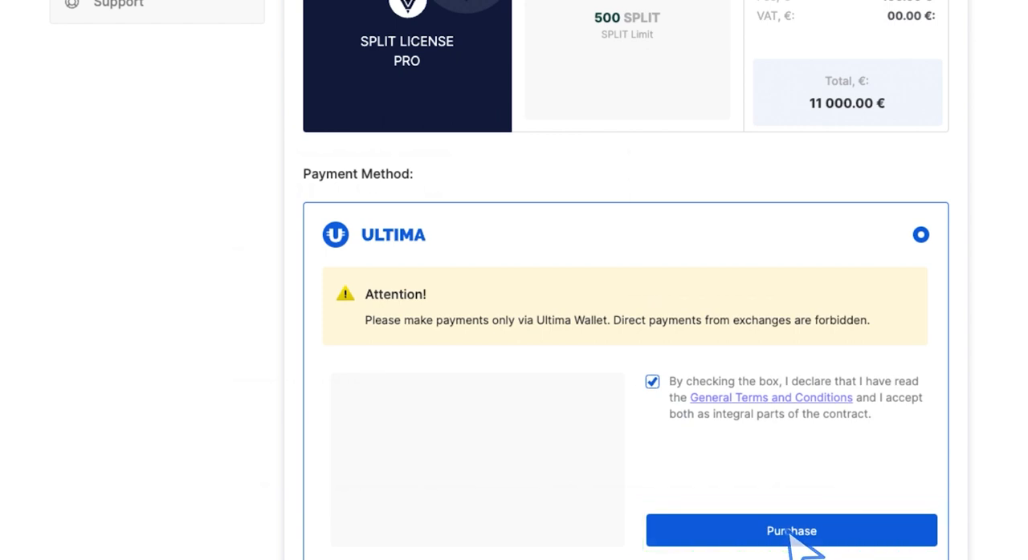
click(790, 530)
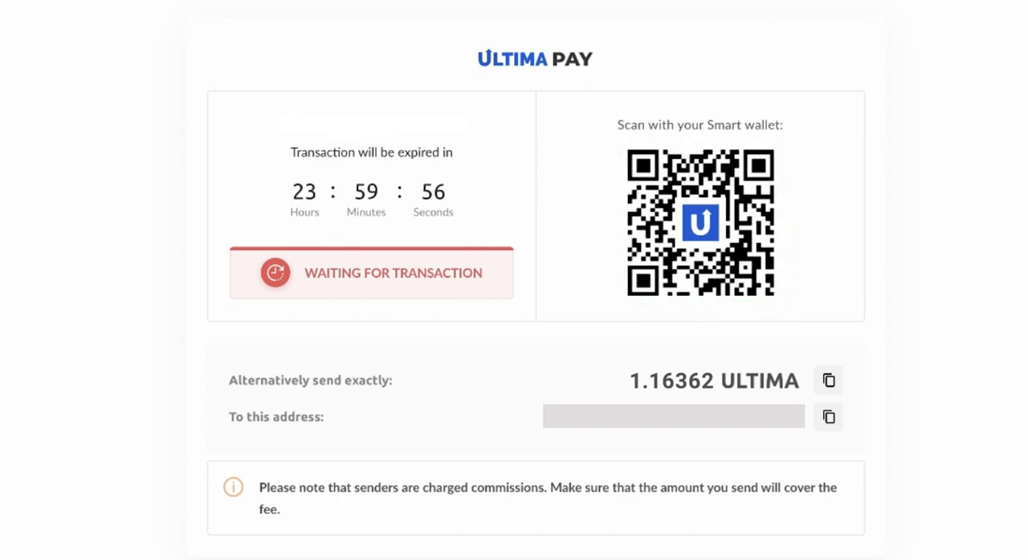
Leave the Ultima Pay page and return to the DeFi U Dashboard.
click(827, 379)
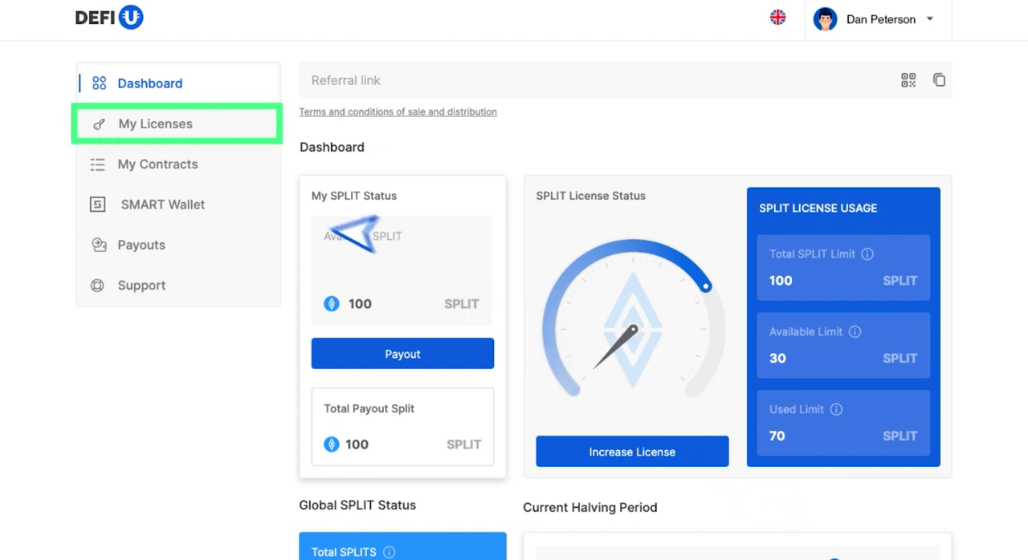
Activate the PRO license in My Licenses and confirm its 500 SPLIT history entry.
click(154, 123)
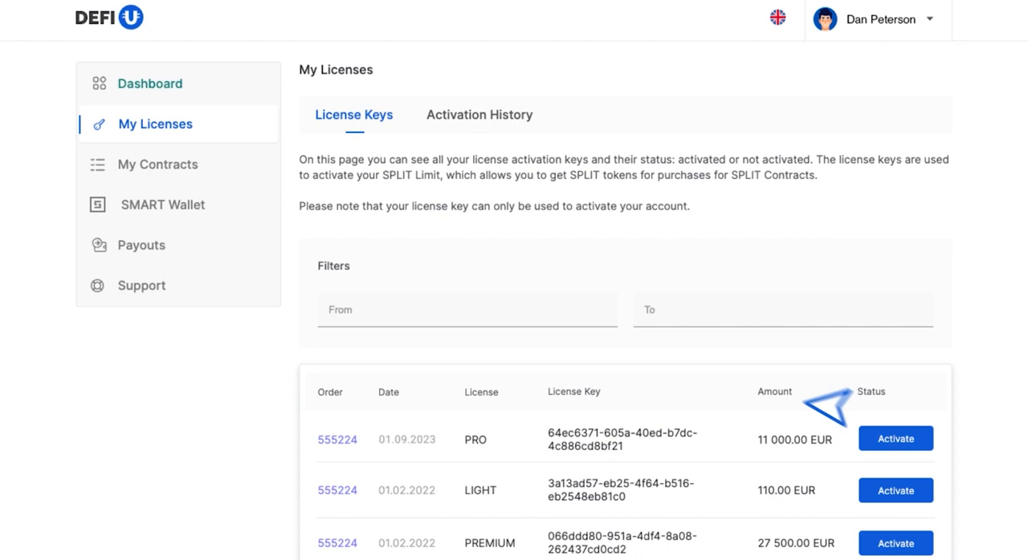
click(894, 439)
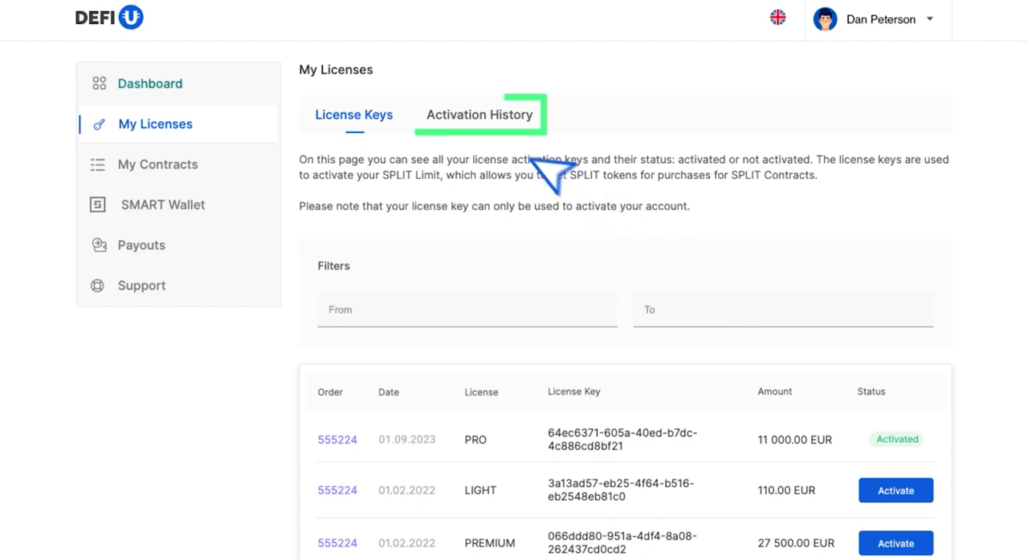
click(479, 114)
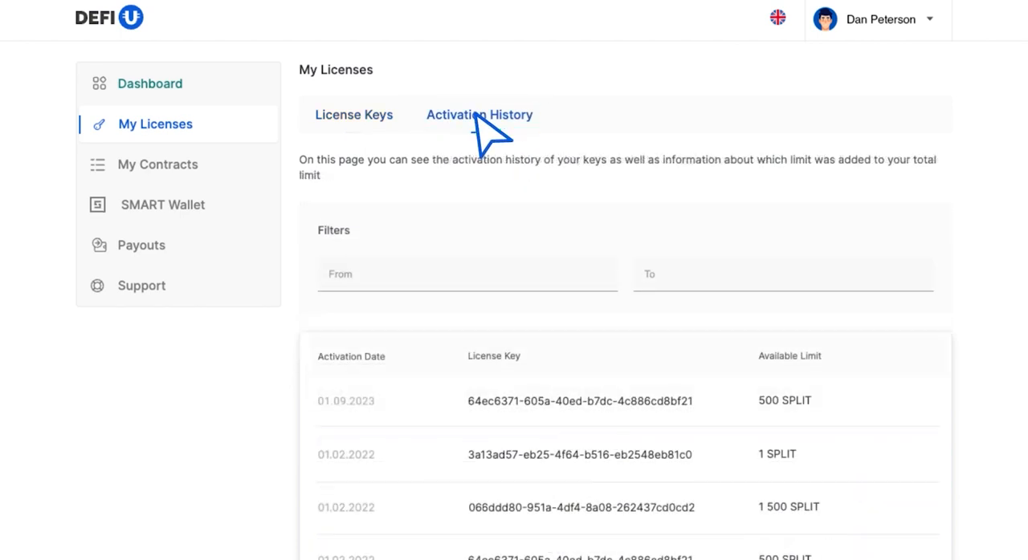